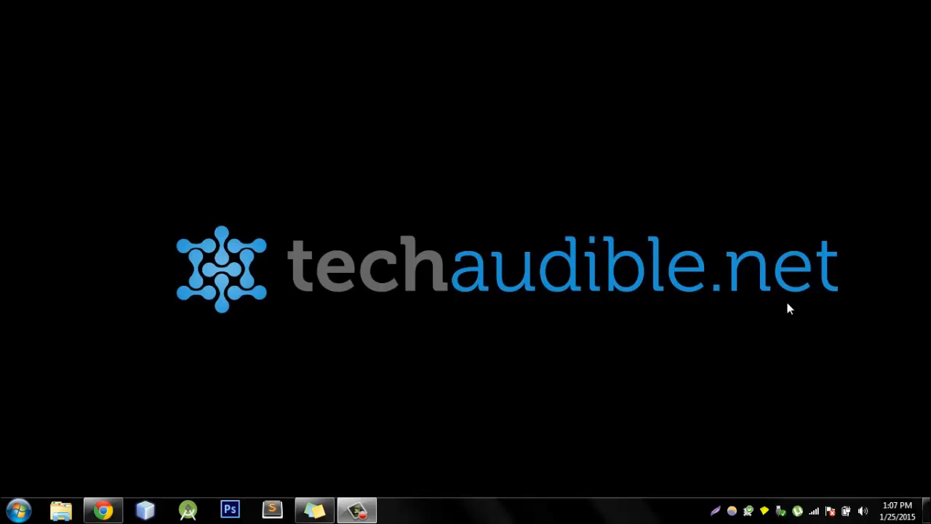
{"action": "mouse_move", "coordinate": [309, 268]}
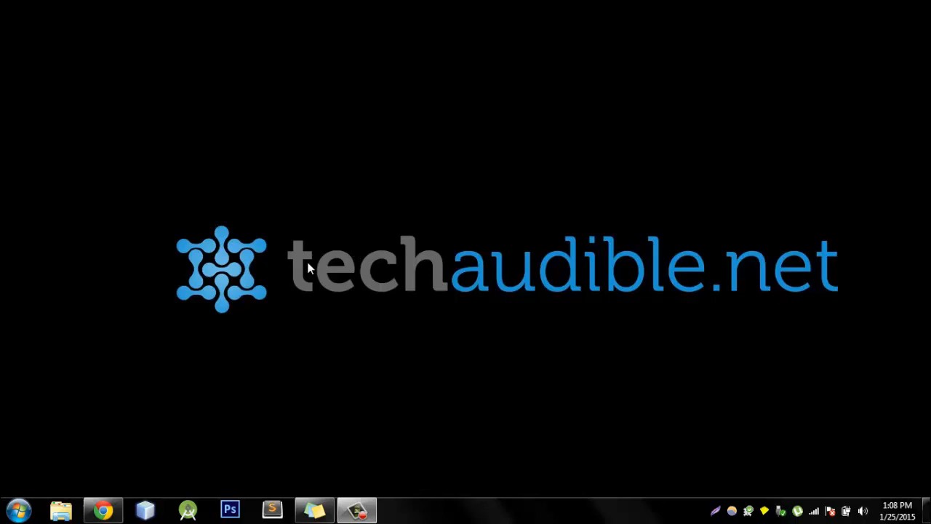
{"action": "mouse_move", "coordinate": [304, 270]}
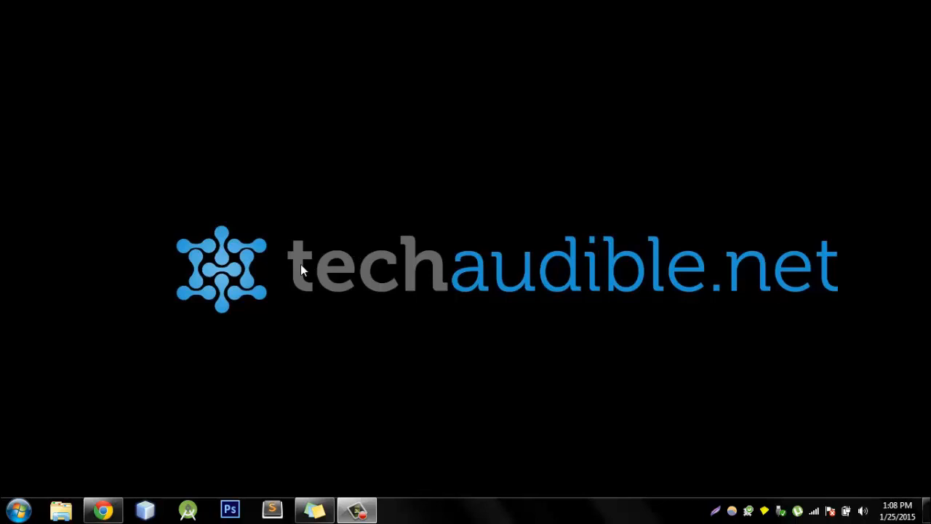
{"action": "mouse_move", "coordinate": [332, 240]}
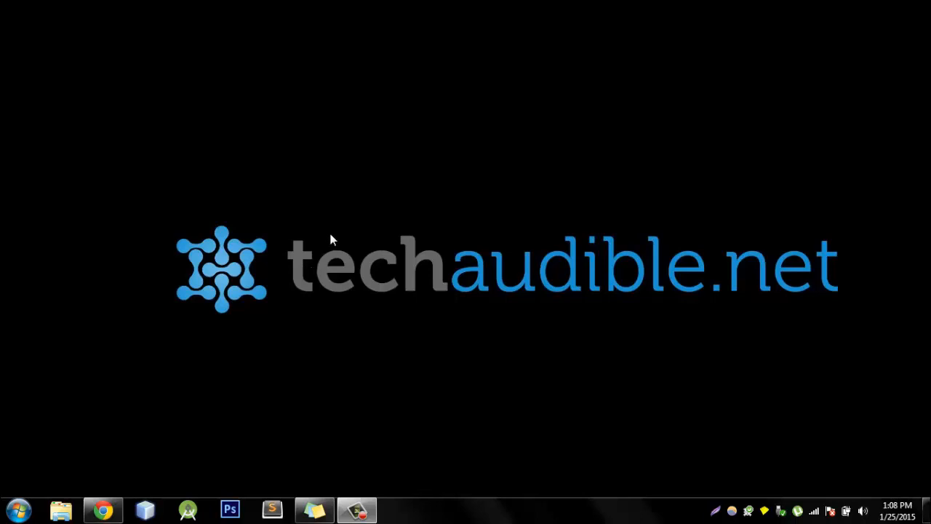
{"action": "mouse_move", "coordinate": [294, 224]}
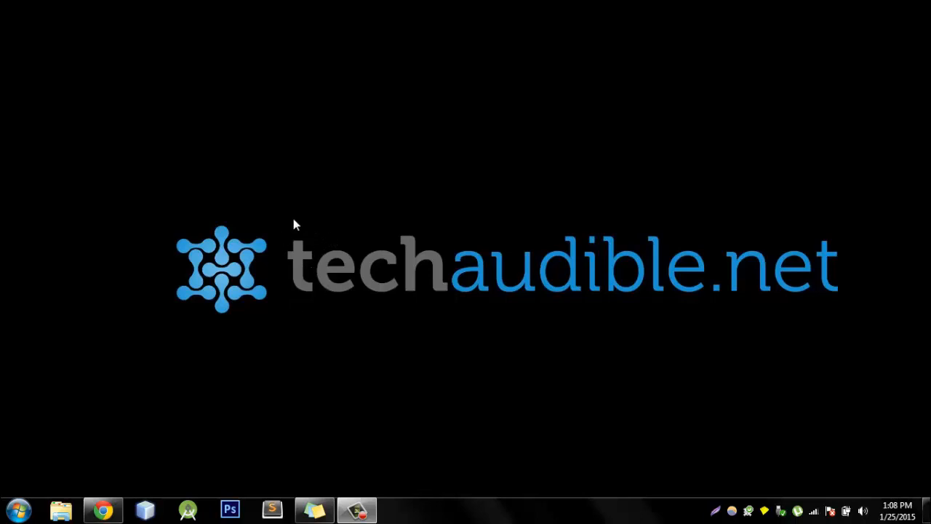
{"action": "mouse_move", "coordinate": [283, 232]}
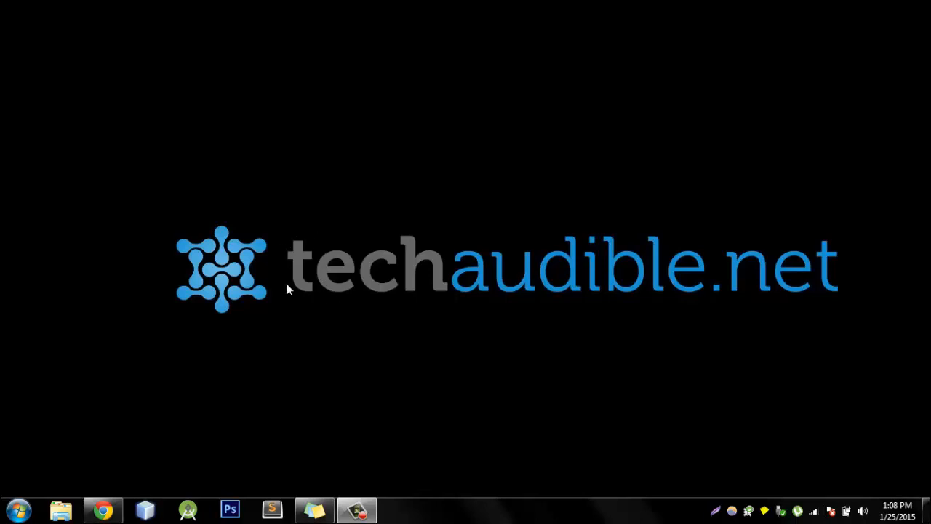
{"action": "mouse_move", "coordinate": [302, 320]}
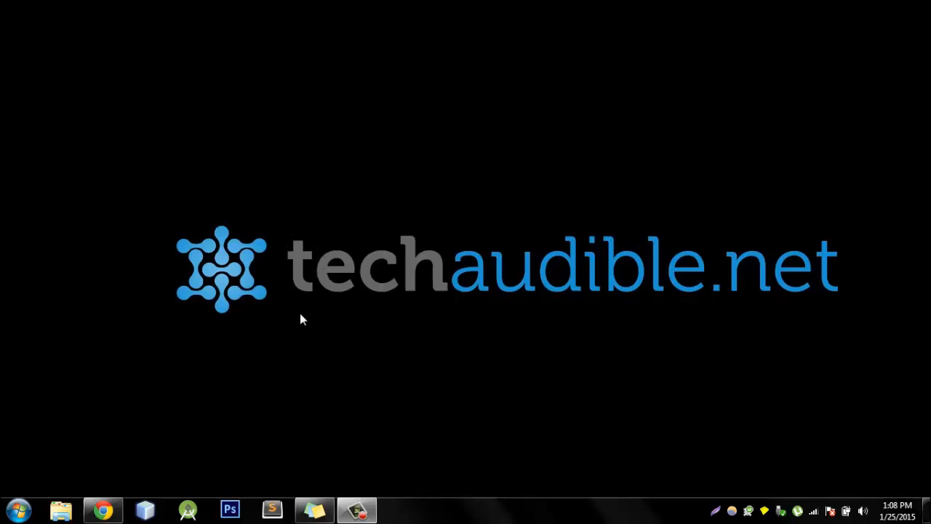
{"action": "mouse_move", "coordinate": [295, 305]}
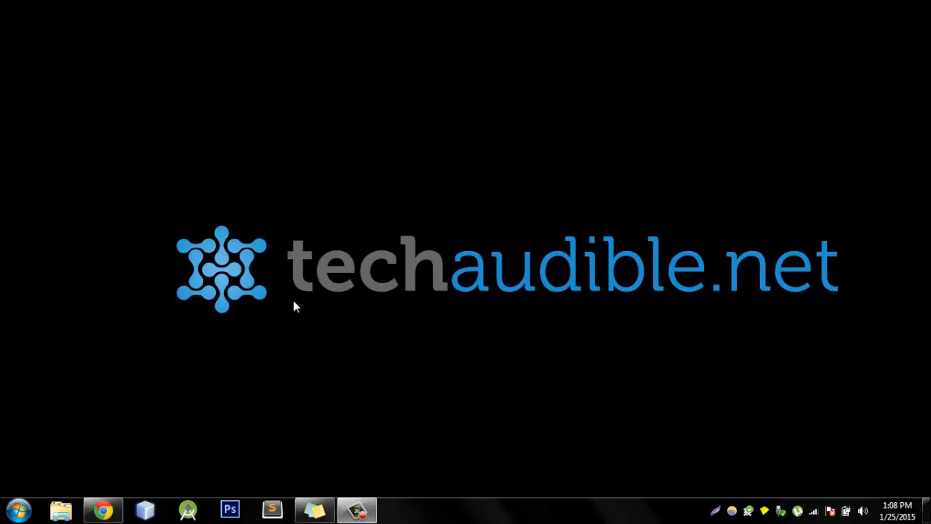
{"action": "mouse_move", "coordinate": [247, 353]}
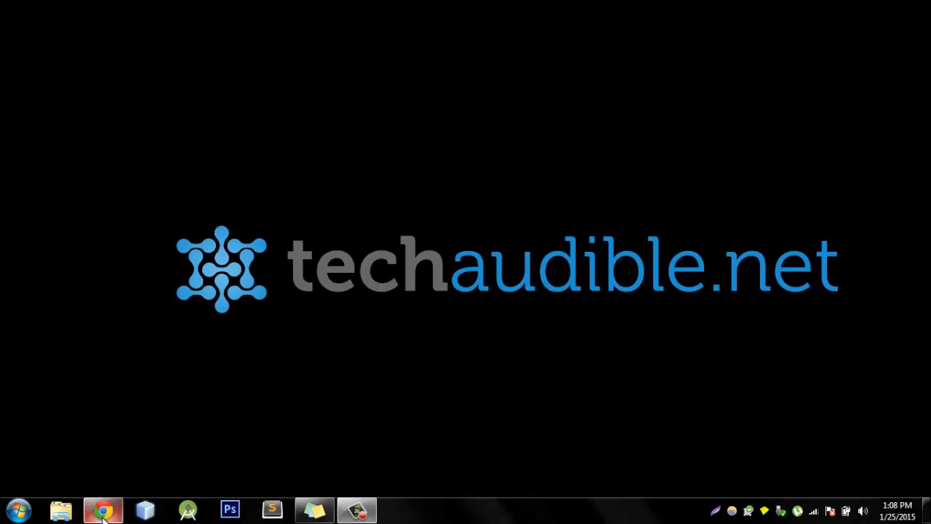
Load web.whatsapp.com in Chrome and refresh the expired login QR code.
{"action": "left_click", "coordinate": [102, 509]}
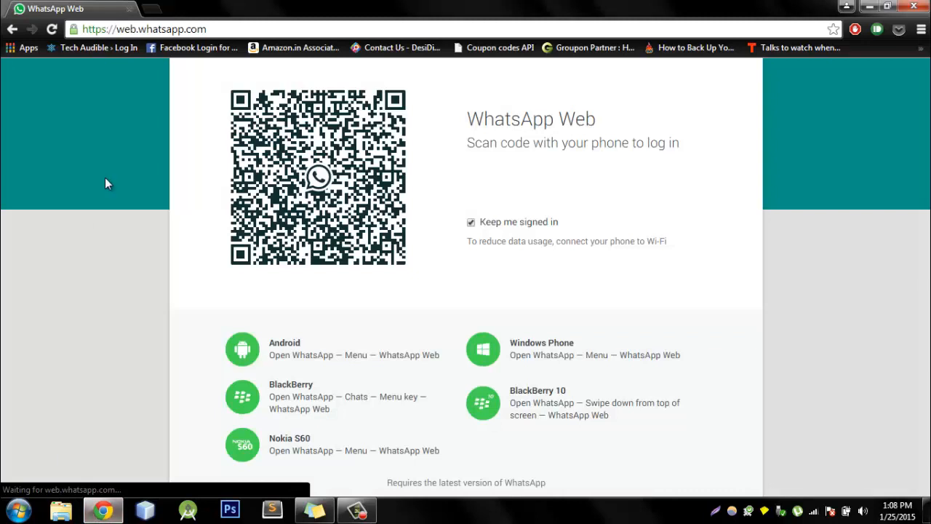
{"action": "mouse_move", "coordinate": [139, 29]}
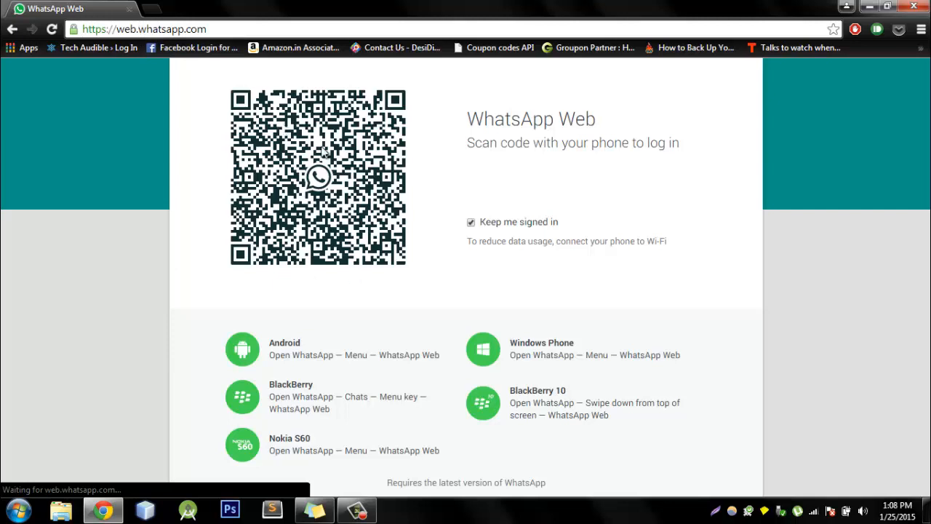
{"action": "mouse_move", "coordinate": [419, 157]}
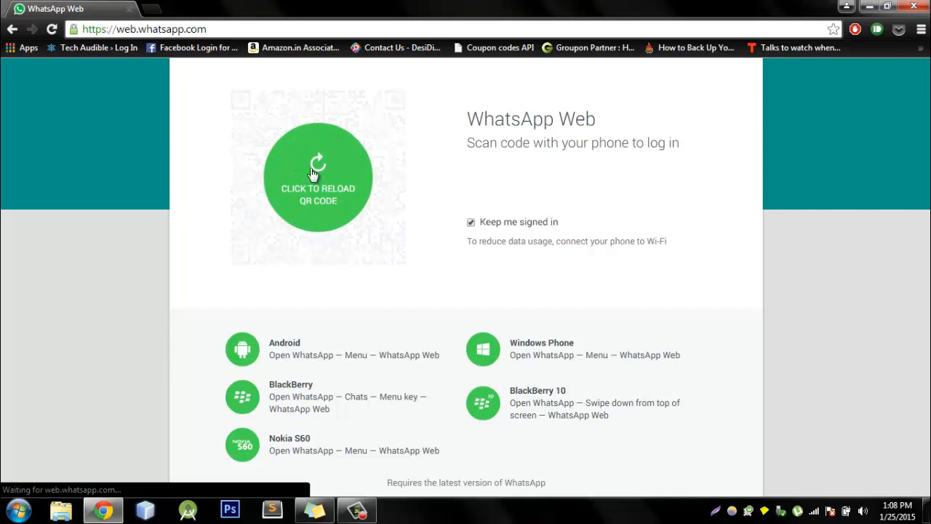
{"action": "left_click", "coordinate": [317, 177]}
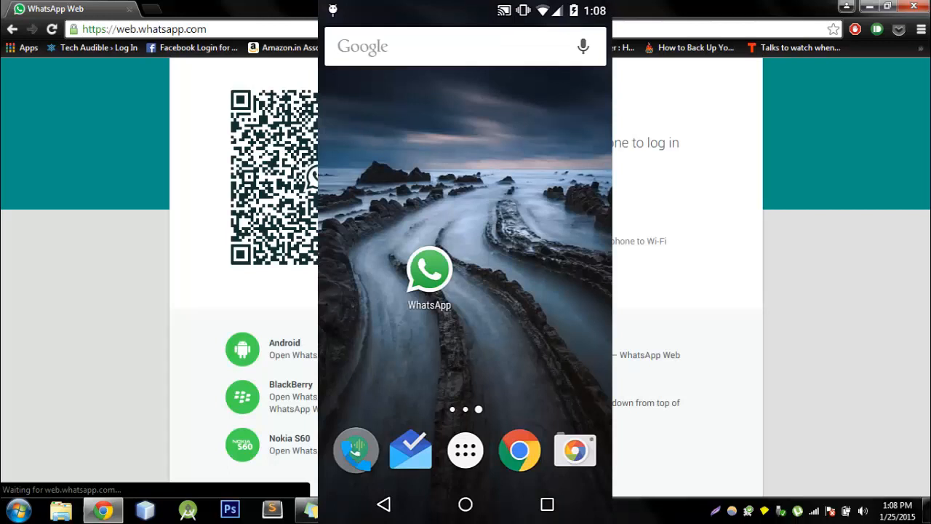
Launch WhatsApp on the Android phone to scan the computer's QR code.
{"action": "left_click", "coordinate": [429, 270]}
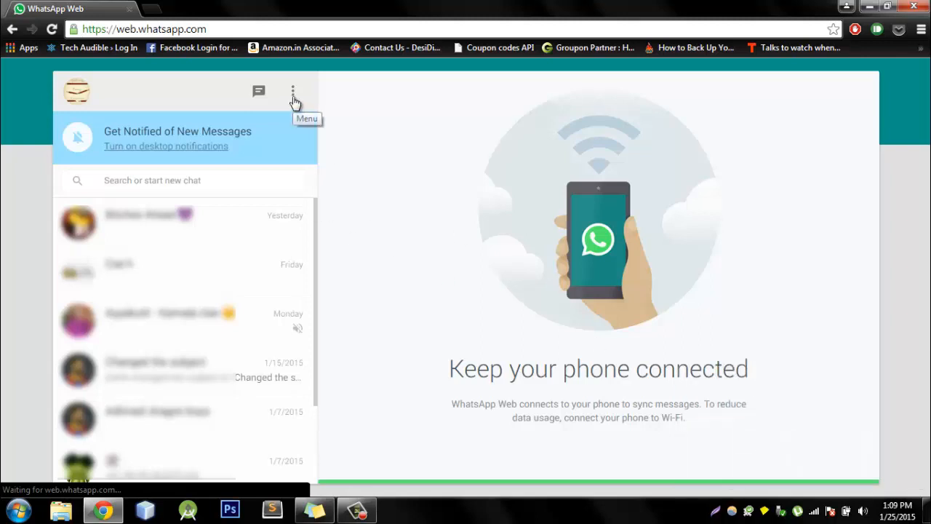
{"action": "left_click", "coordinate": [292, 90]}
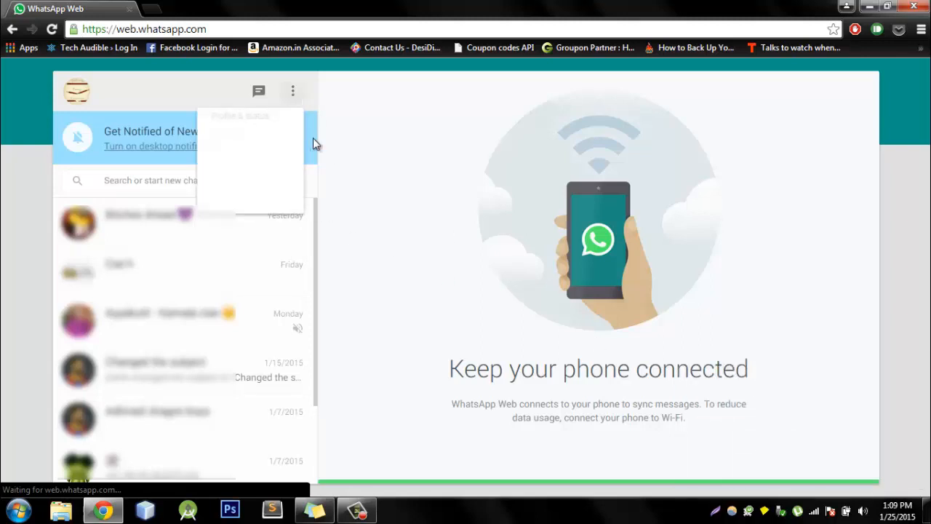
{"action": "left_click", "coordinate": [292, 90]}
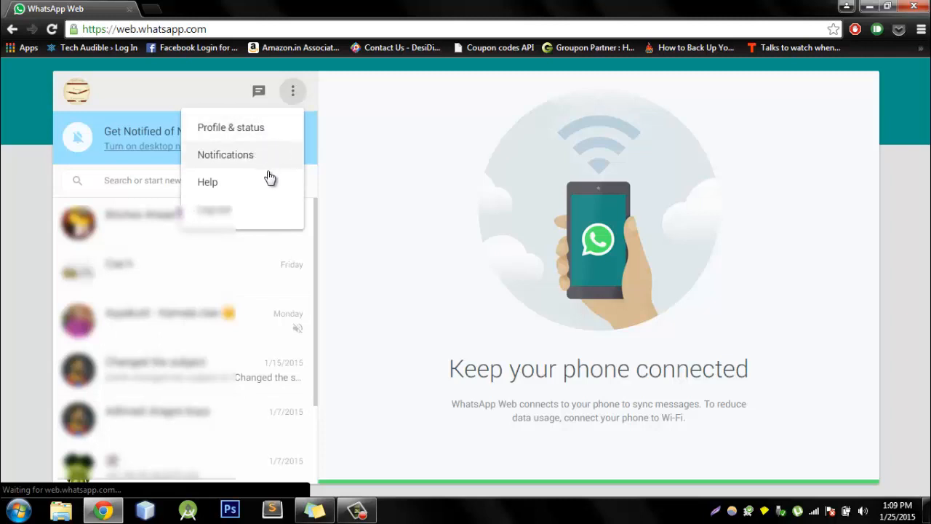
{"action": "left_click", "coordinate": [292, 90]}
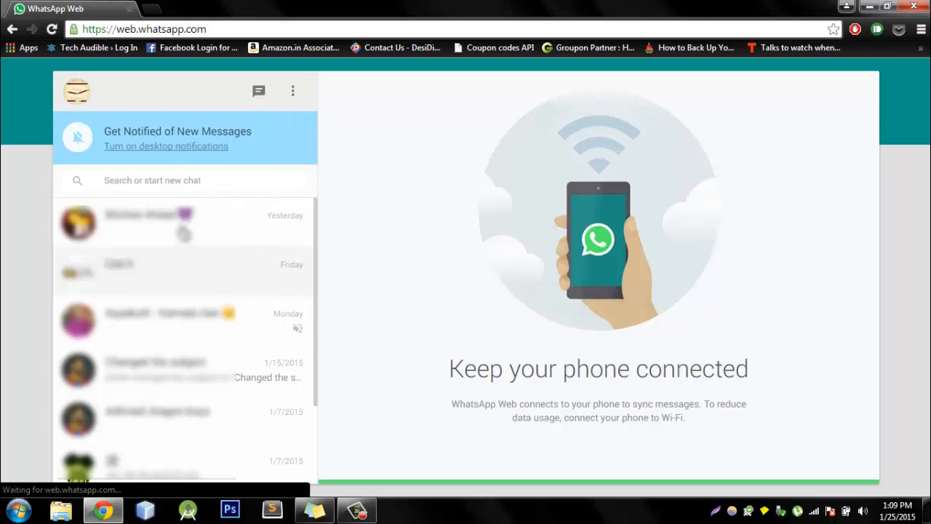
{"action": "mouse_move", "coordinate": [285, 285]}
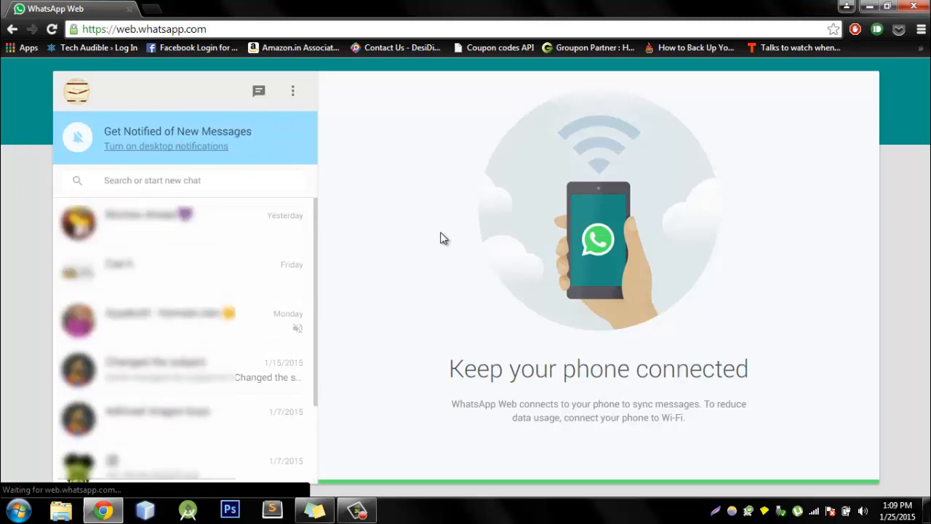
{"action": "mouse_move", "coordinate": [566, 260]}
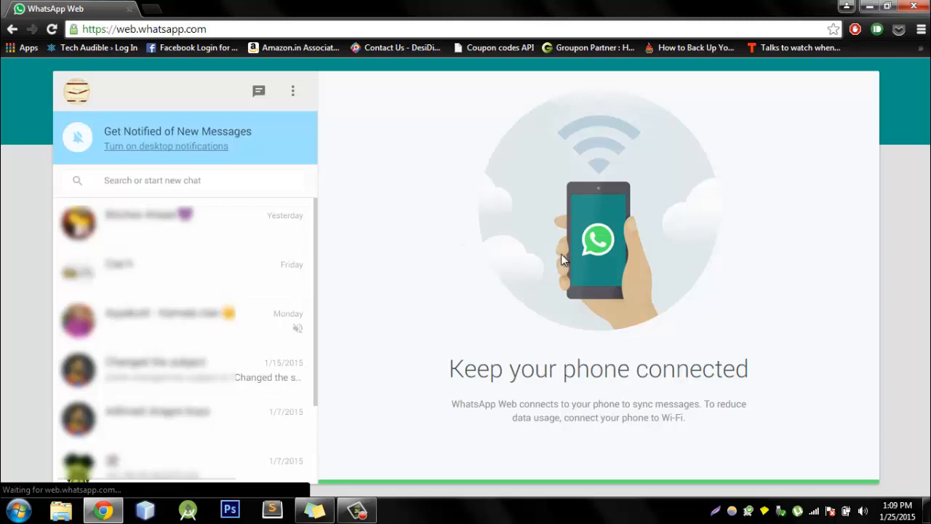
{"action": "mouse_move", "coordinate": [516, 272]}
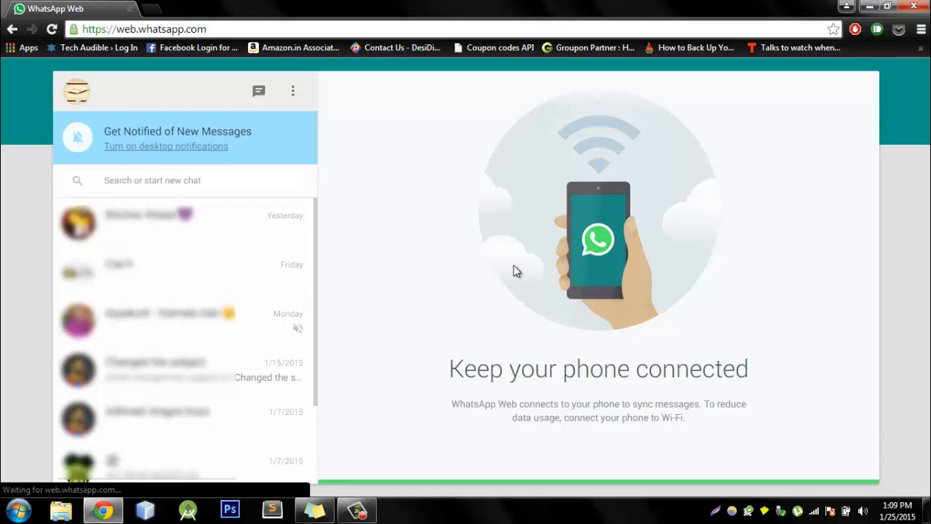
{"action": "mouse_move", "coordinate": [450, 347]}
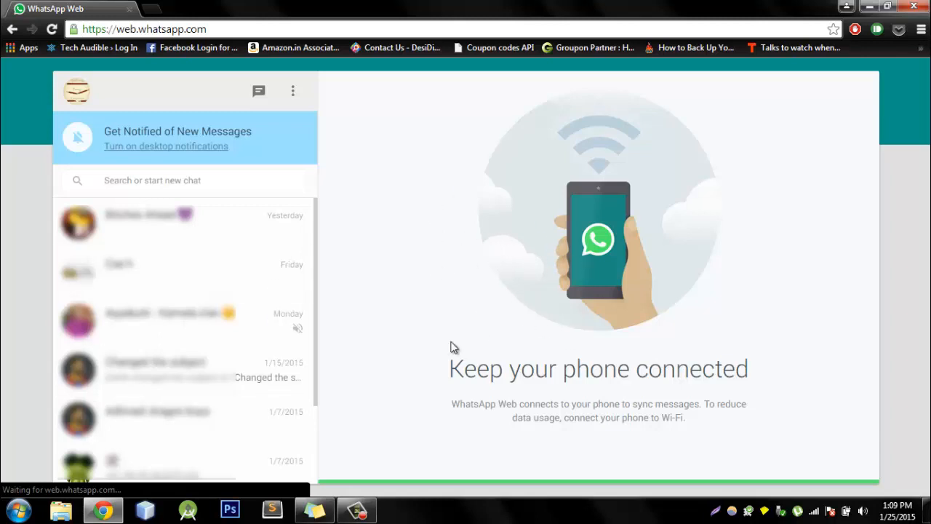
{"action": "mouse_move", "coordinate": [474, 317]}
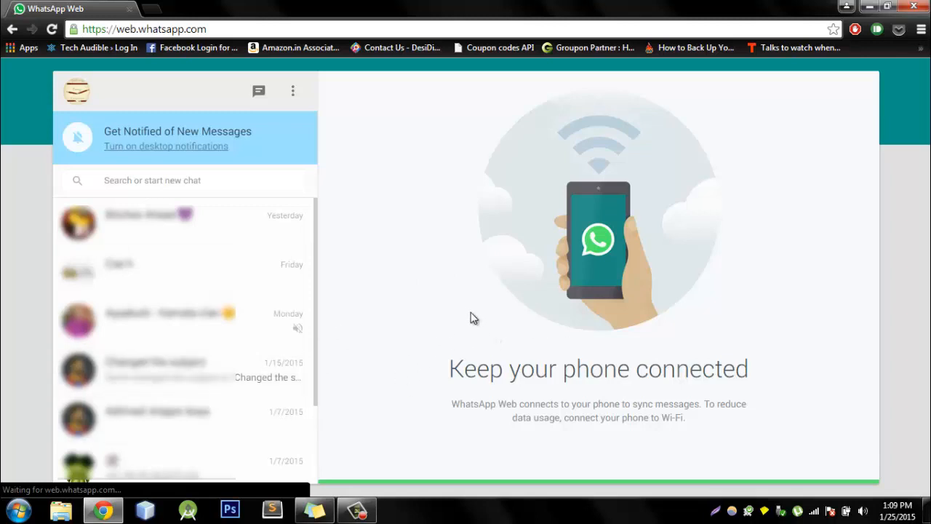
{"action": "mouse_move", "coordinate": [453, 308]}
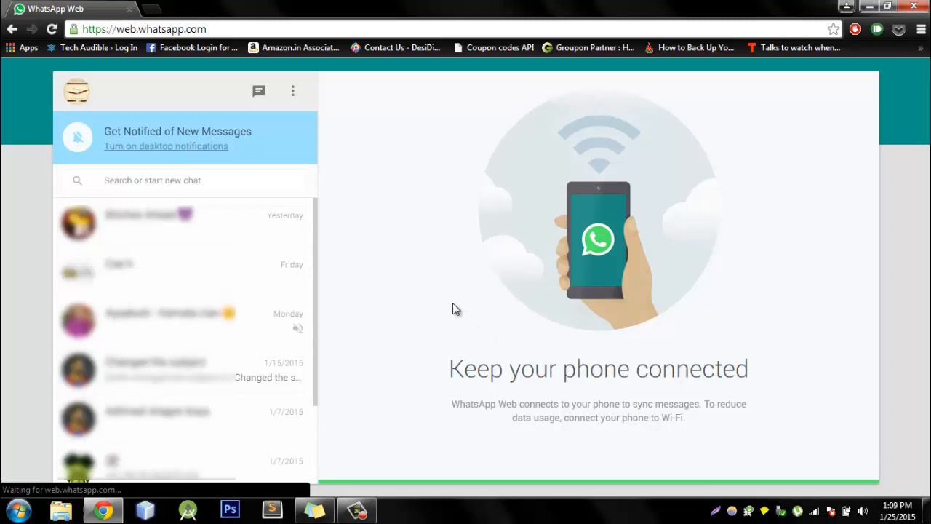